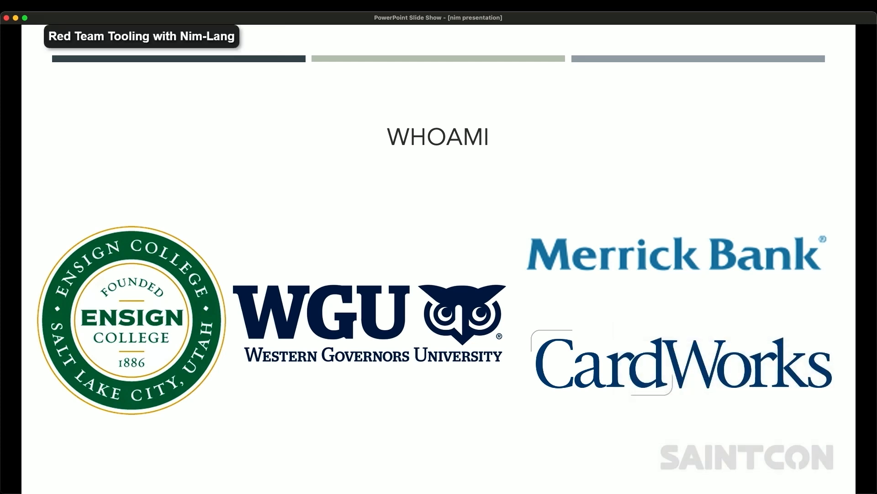
- Advance from the WHOAMI slide toward the 'But please don't write malware in Nim' slide
key("right")
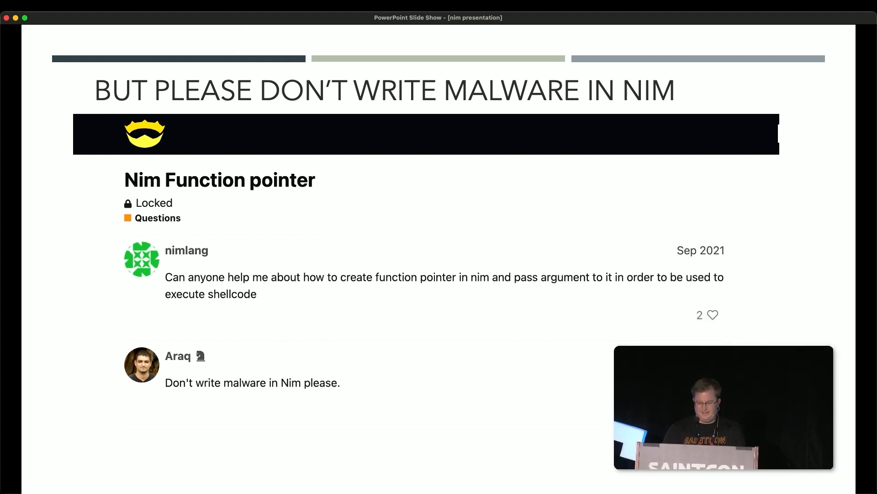
- Advance through the Linux hello-world compile slides to the revshell.exe COMPILE slide
key("right")
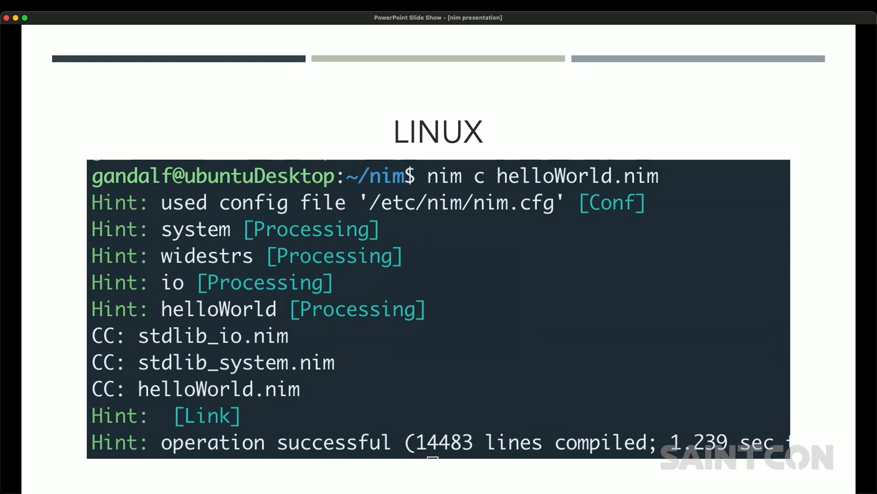
key("right")
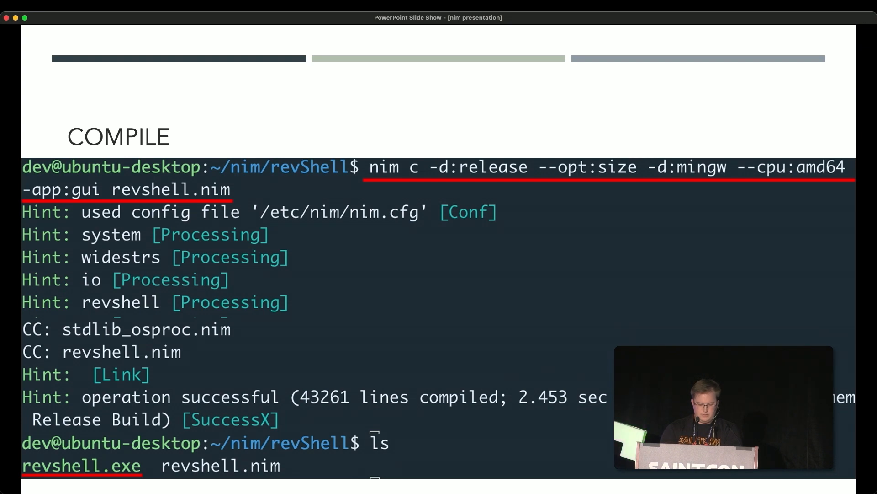
- Advance past the revshell compile and Windows Defender slides to Process Injection using Windows API
key("right")
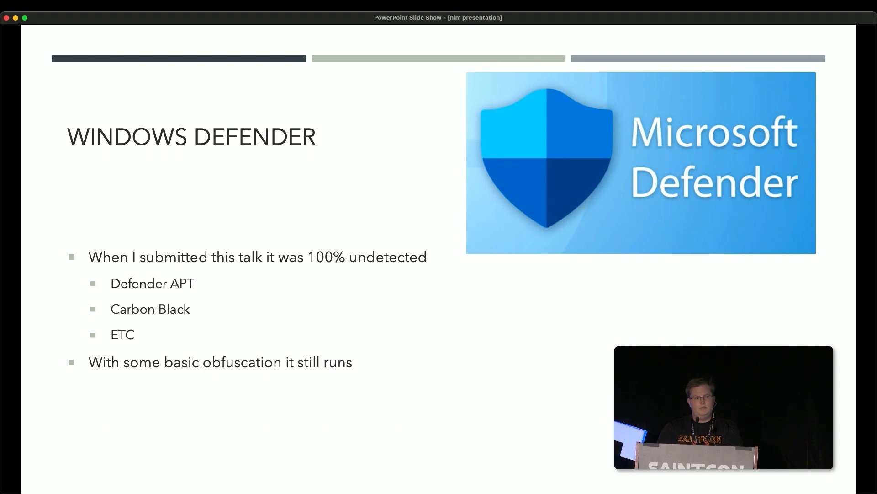
key("Right")
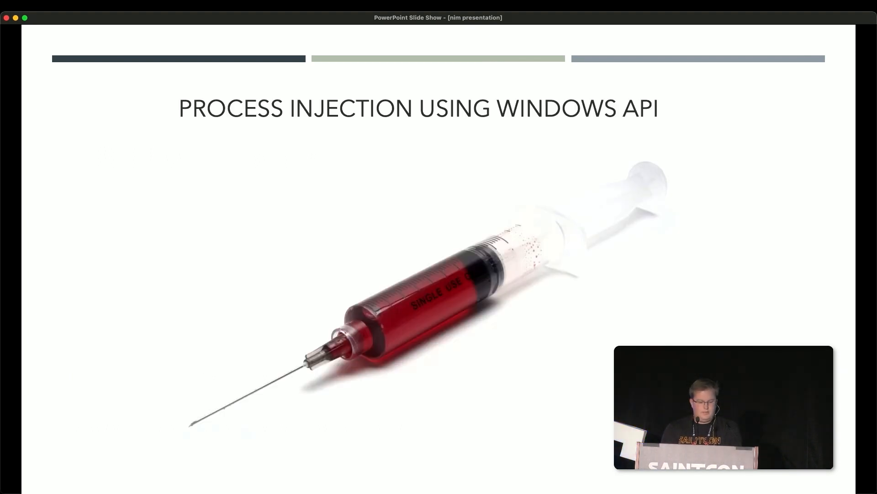
- Step through code structure, Imports, notepad startup, VirtualAllocEx and WriteProcessMemory to CreateRemoteThread
key("right")
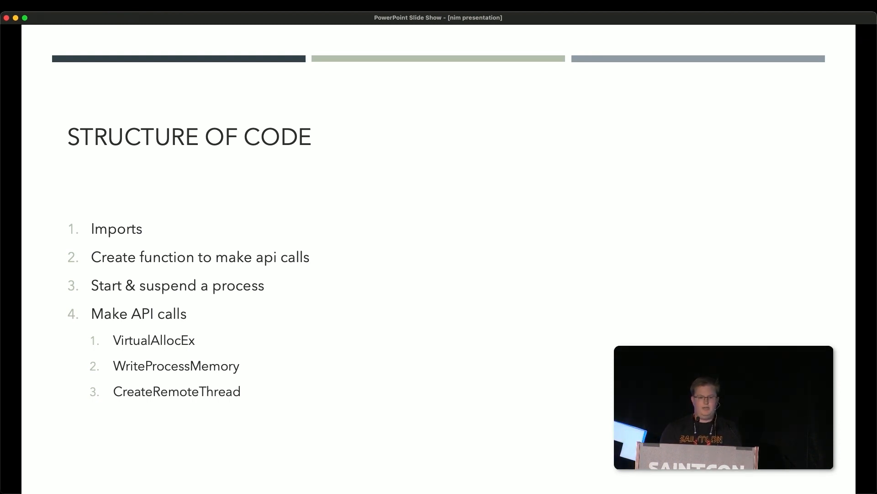
key("right")
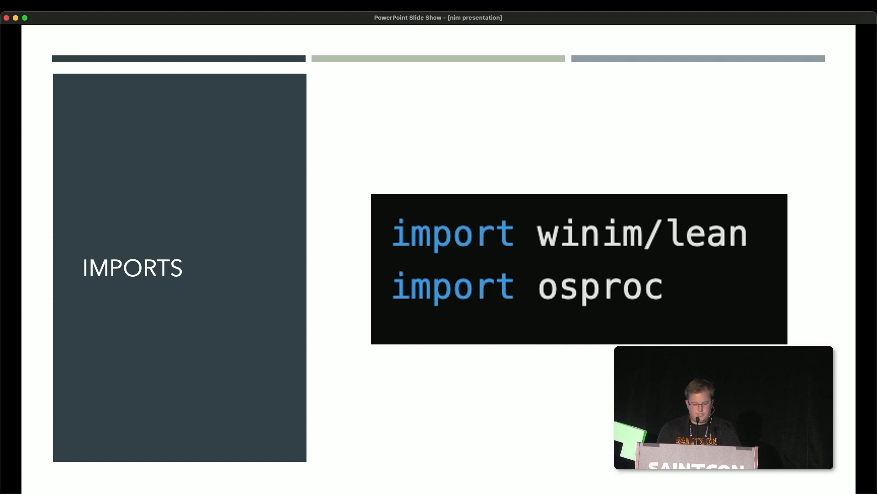
key("right")
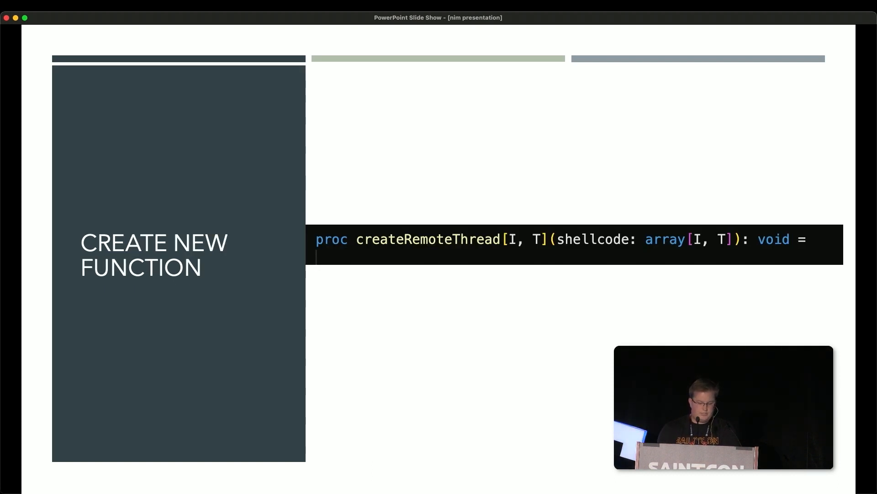
key("right")
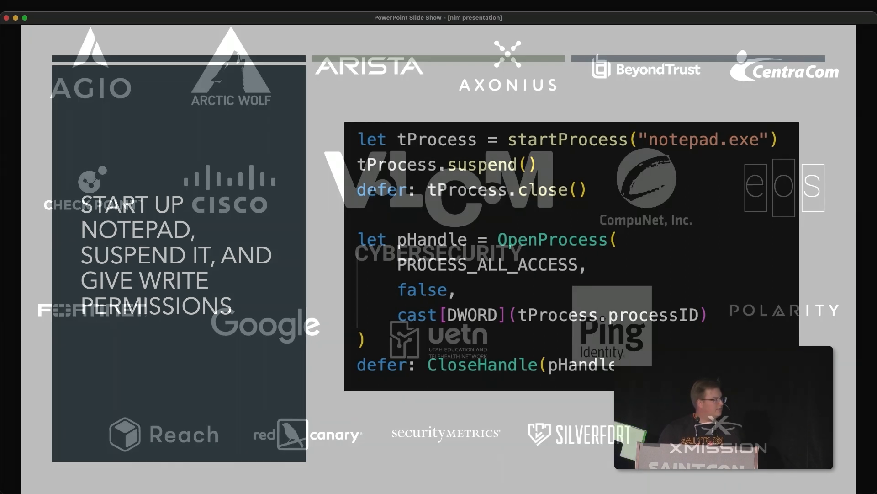
key("right")
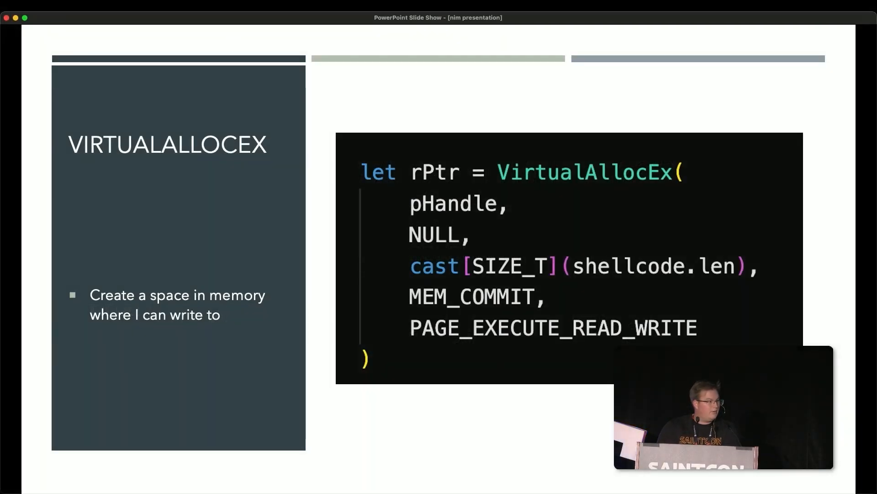
key("right")
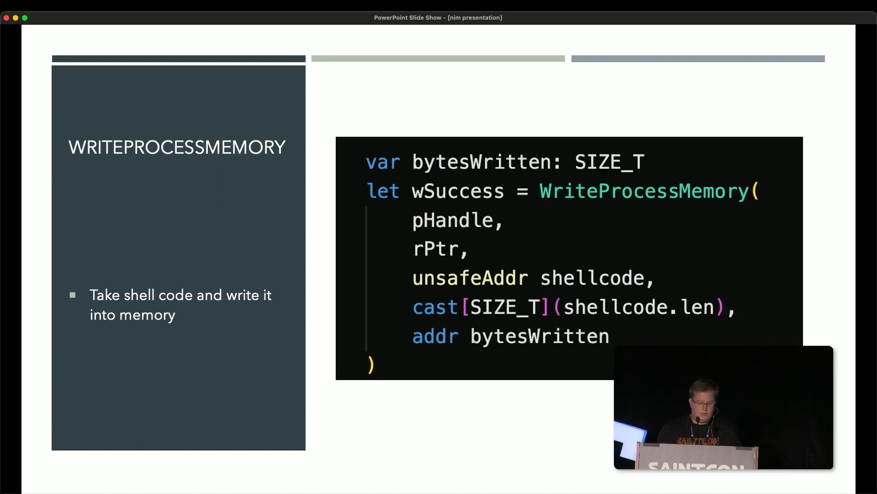
key("right")
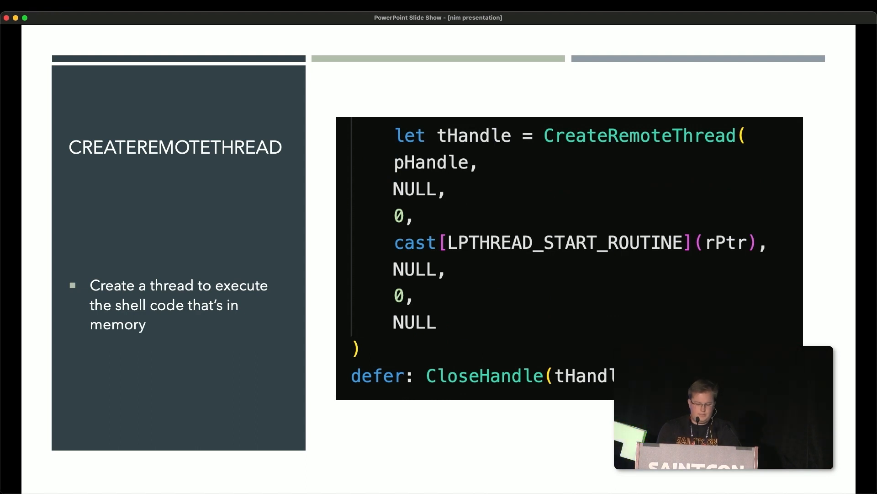
- Advance past the OffensiveNim existing-tooling slide to Convert C# Binary to a Nim Array
key("right")
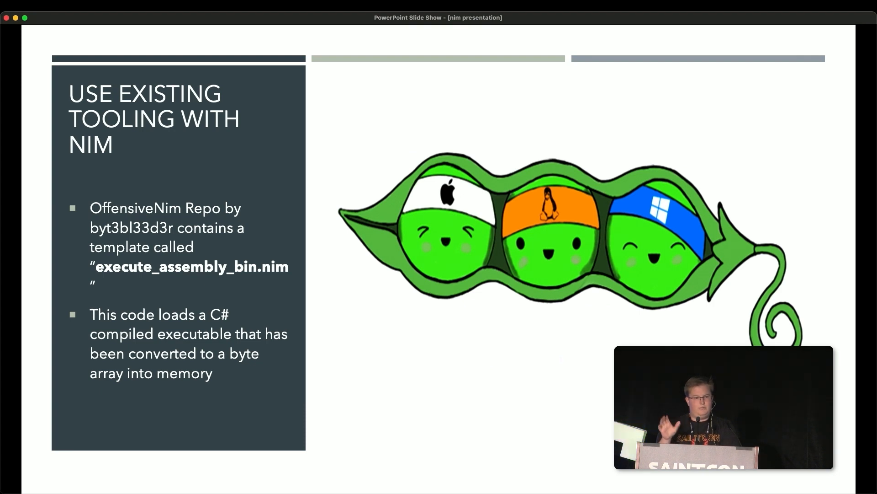
key("right")
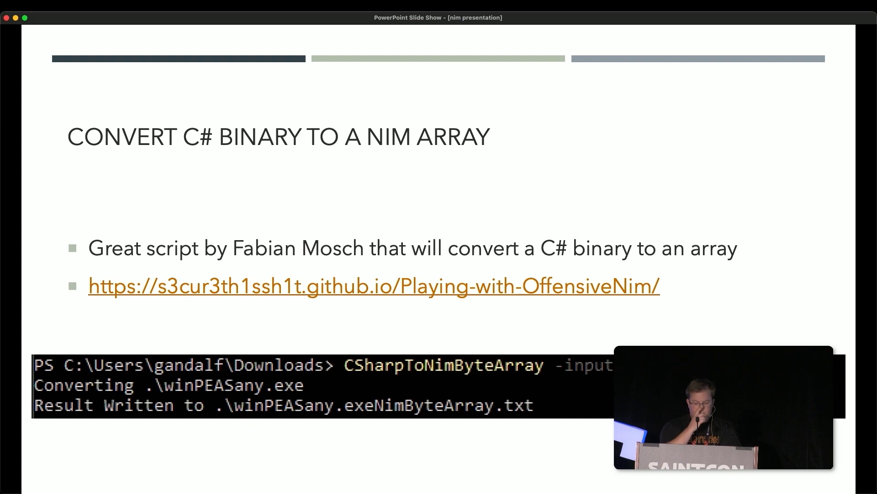